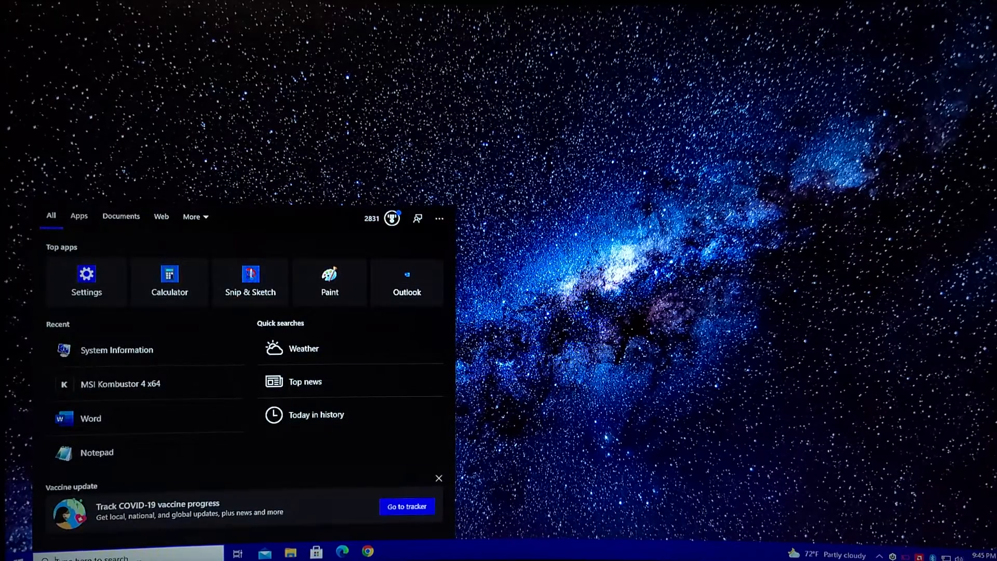
# Search 'sys' from the taskbar to find and launch Disk Management.
pyautogui.write('sys')
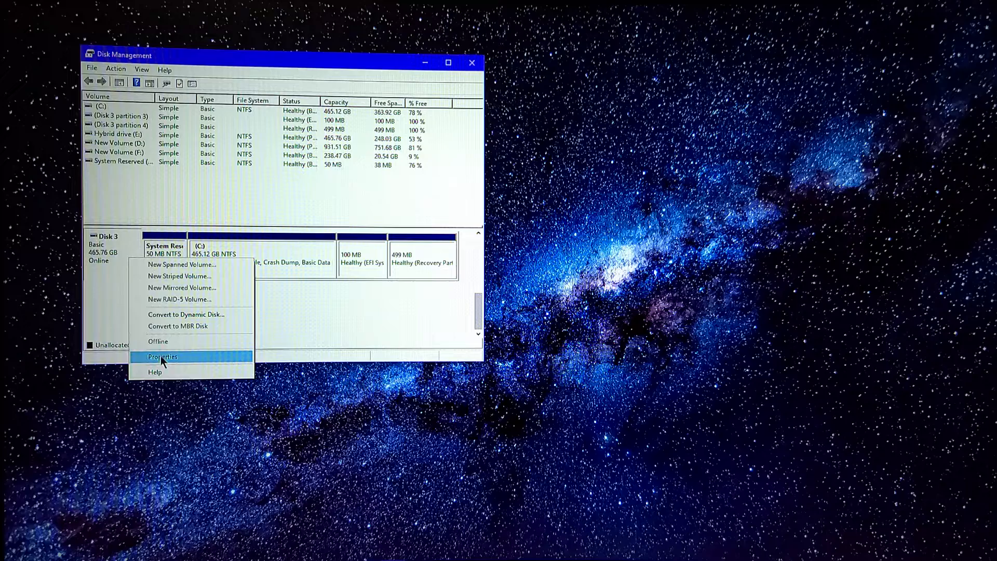
# Confirm Disk 3 uses a GUID Partition Table in its Volumes properties, then restart the PC.
pyautogui.click(163, 356)
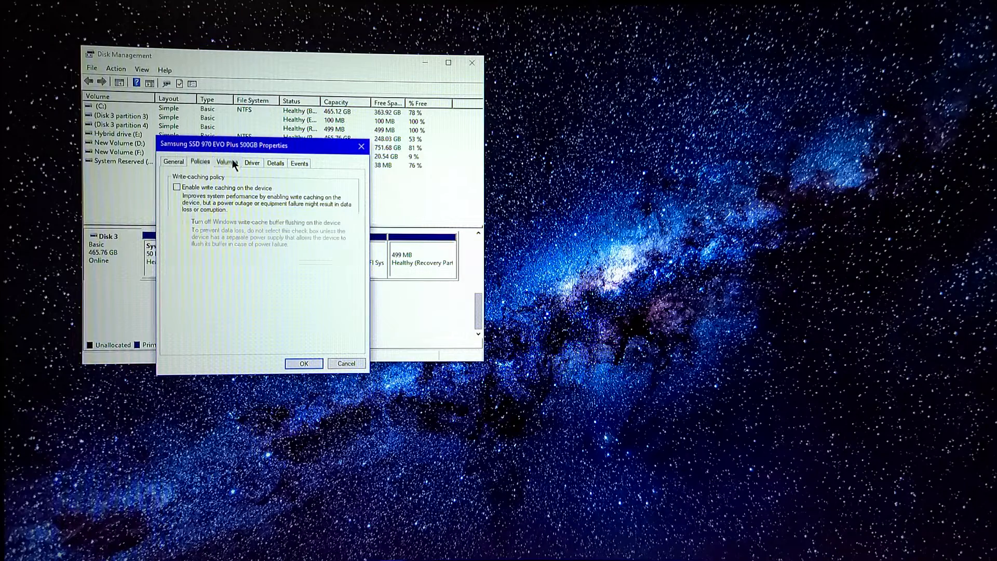
pyautogui.click(227, 162)
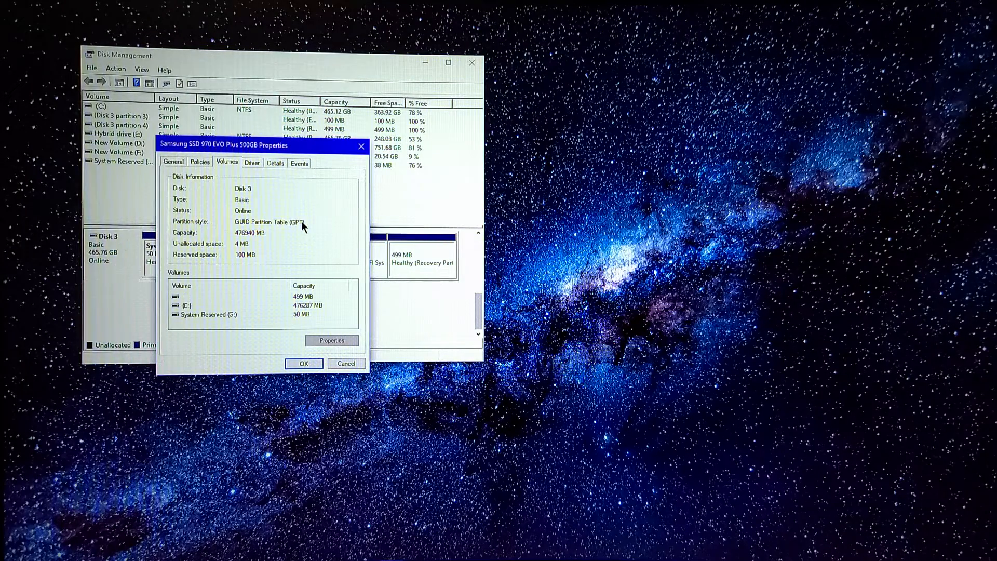
pyautogui.click(303, 363)
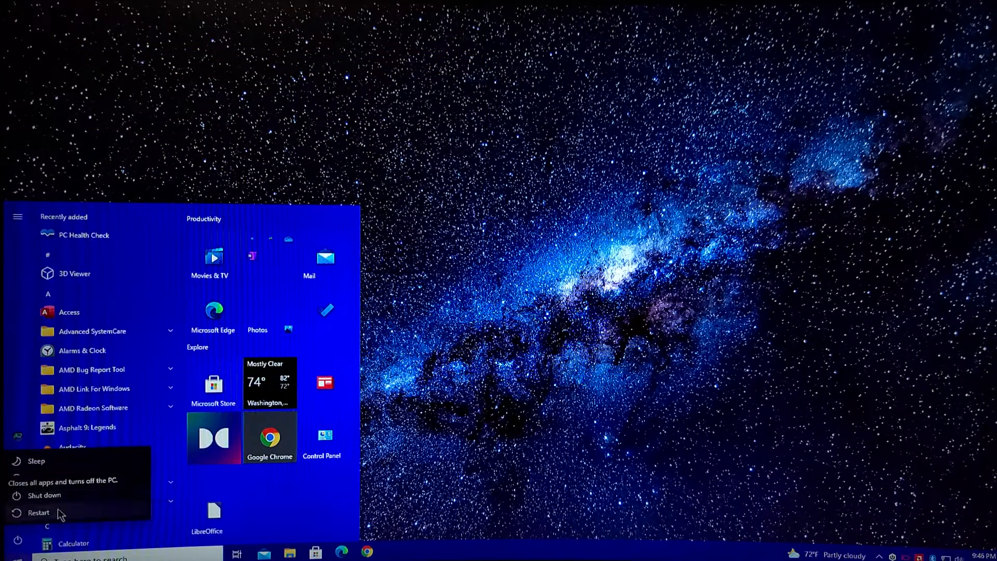
pyautogui.click(38, 513)
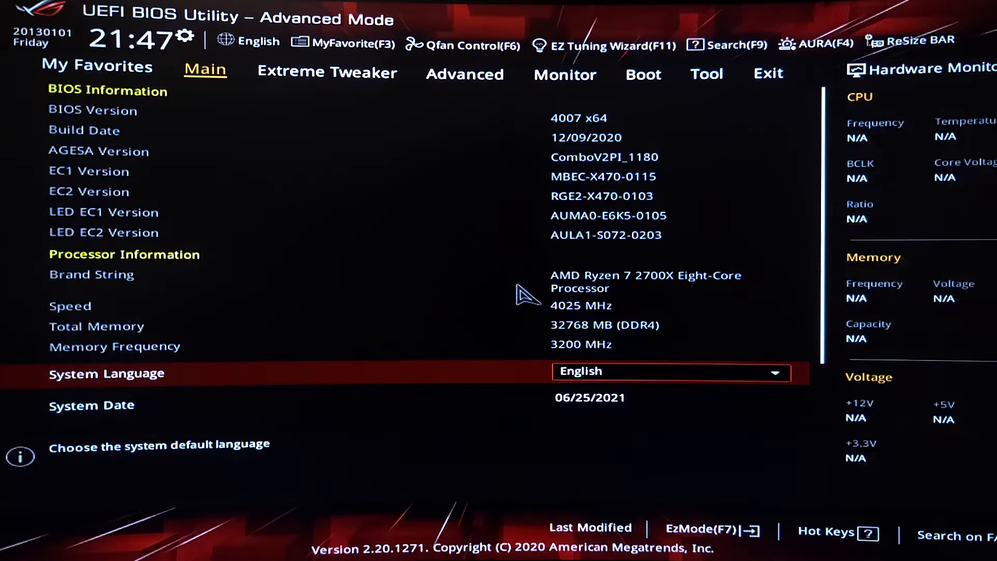
# Review Secure Boot in the Boot section, confirming Windows UEFI mode.
pyautogui.click(643, 73)
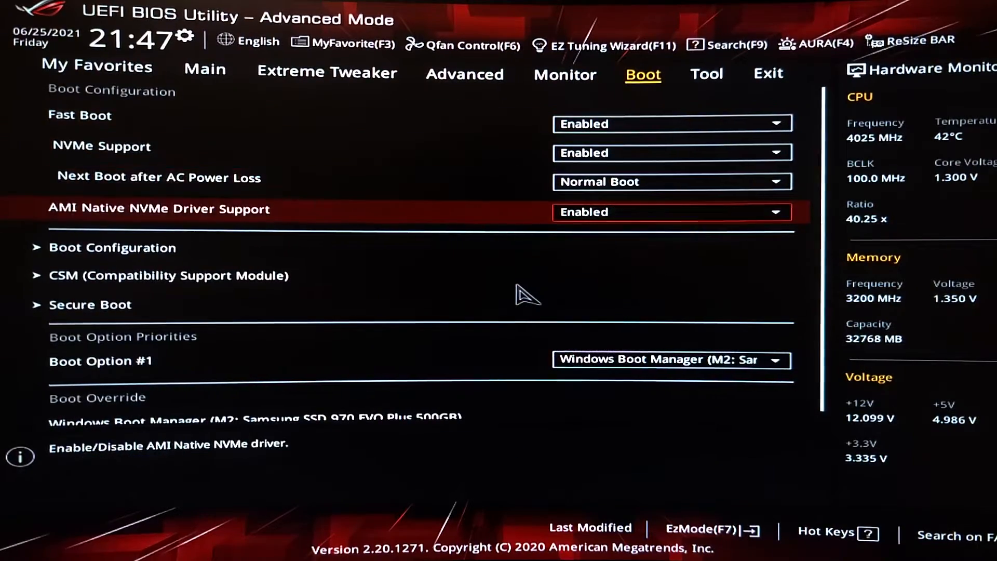
pyautogui.click(90, 305)
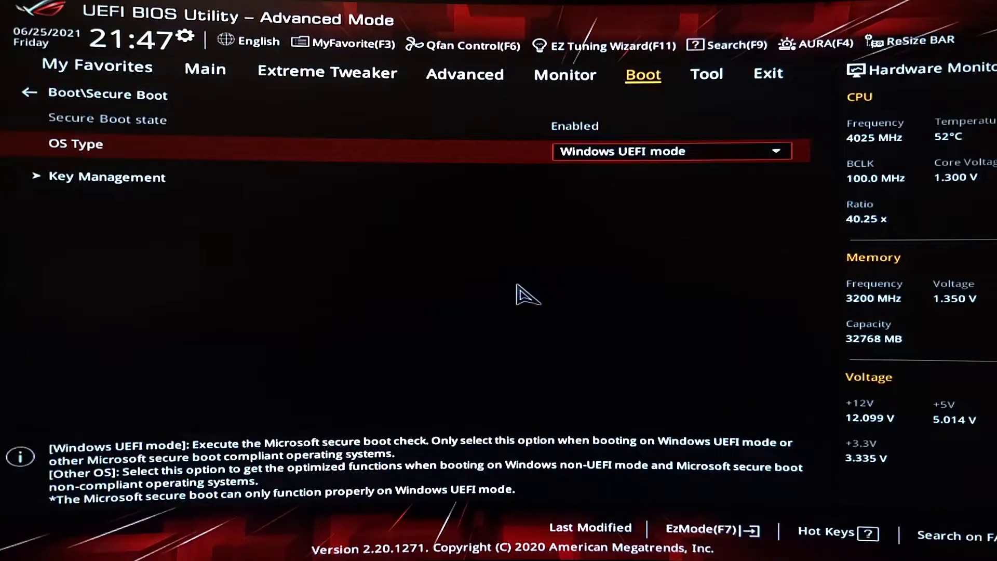
pyautogui.click(28, 91)
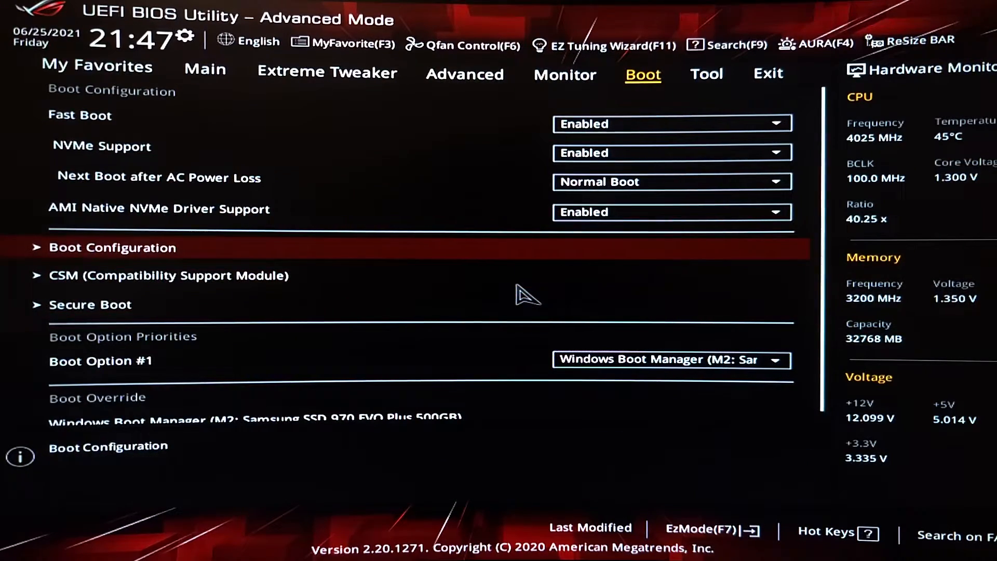
# In CSM, keep Boot Device Control at UEFI only and storage at UEFI driver first.
pyautogui.click(113, 247)
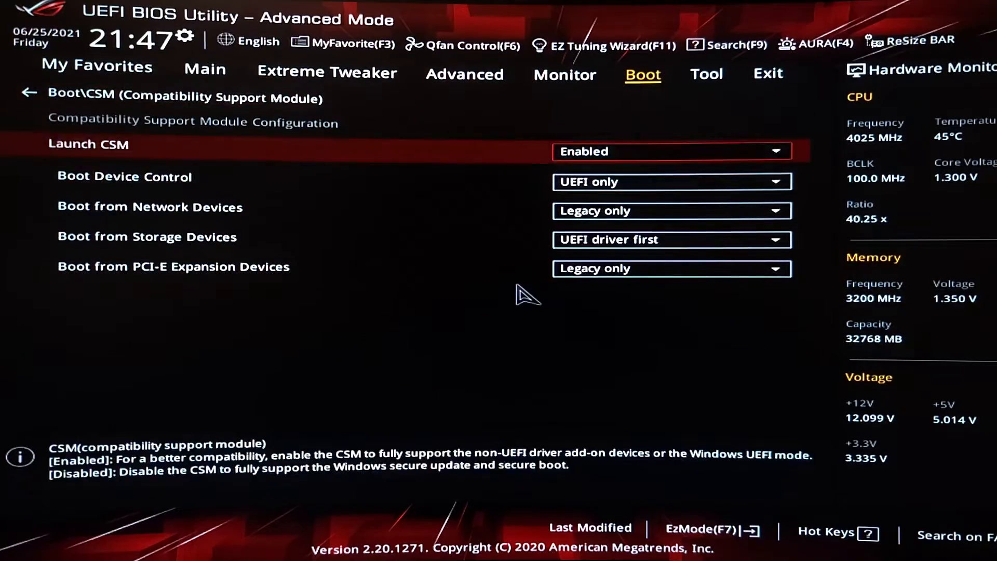
pyautogui.click(671, 182)
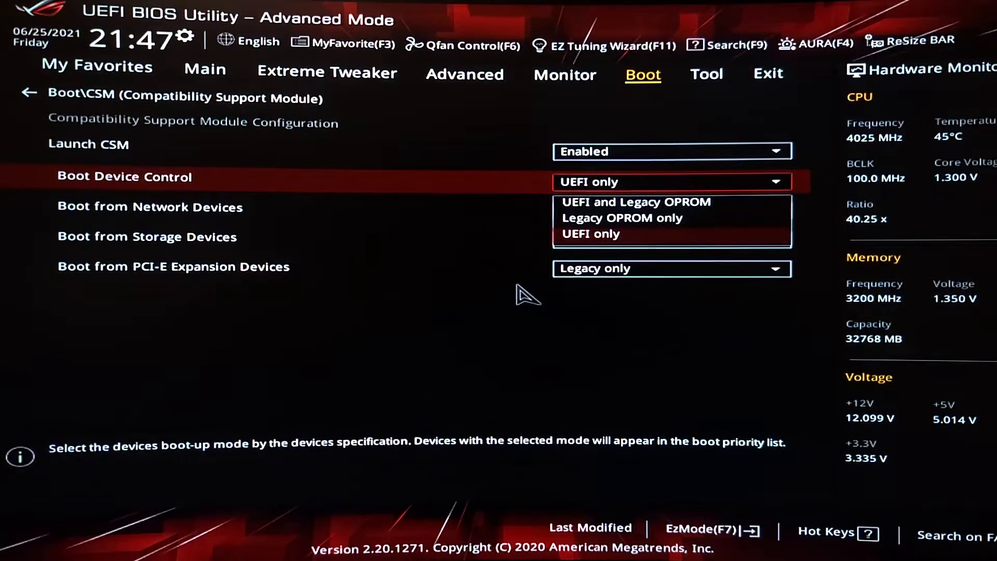
pyautogui.click(590, 233)
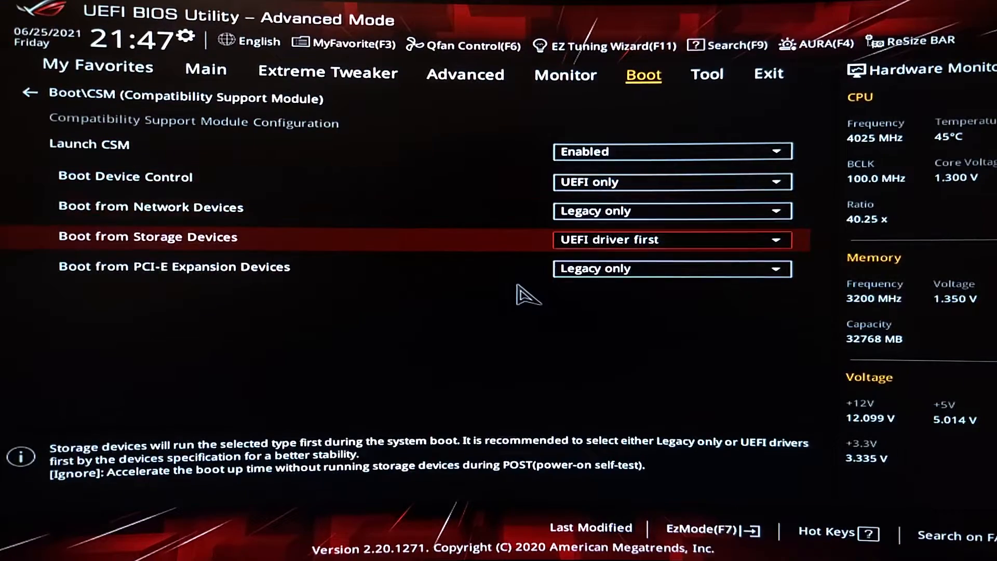
pyautogui.click(671, 240)
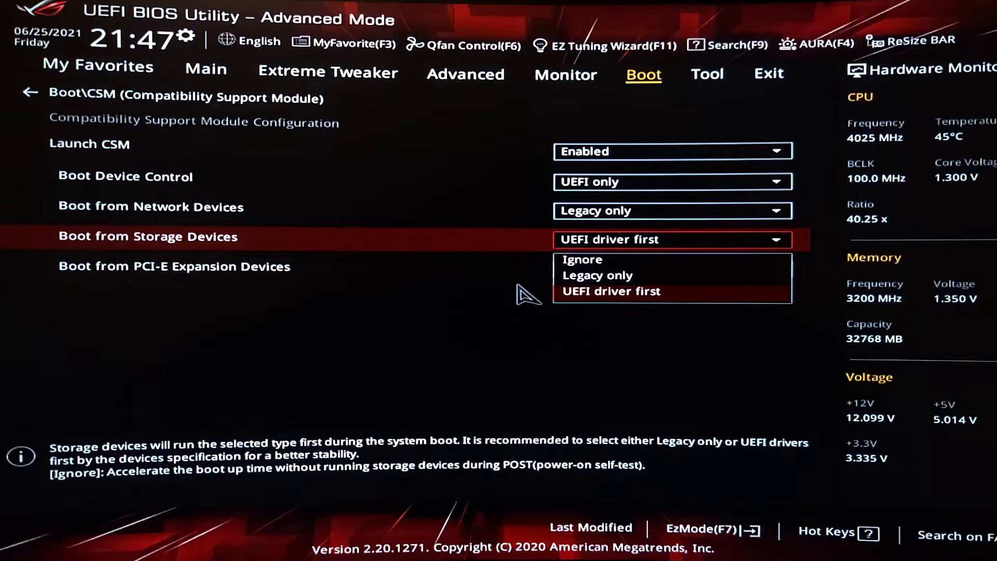
pyautogui.click(609, 291)
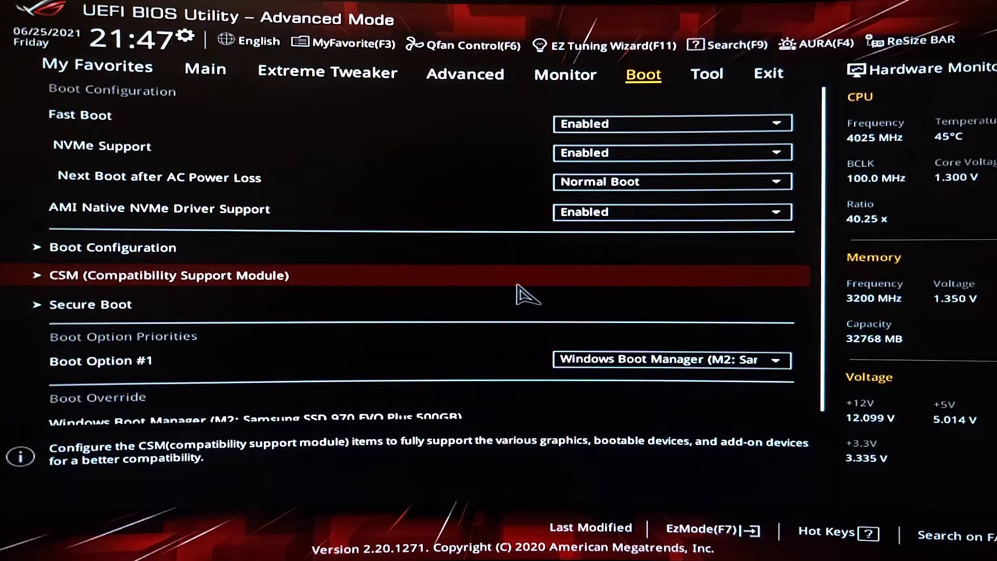
# Reach AMD fTPM configuration under Advanced and acknowledge the fTPM notice.
pyautogui.click(564, 74)
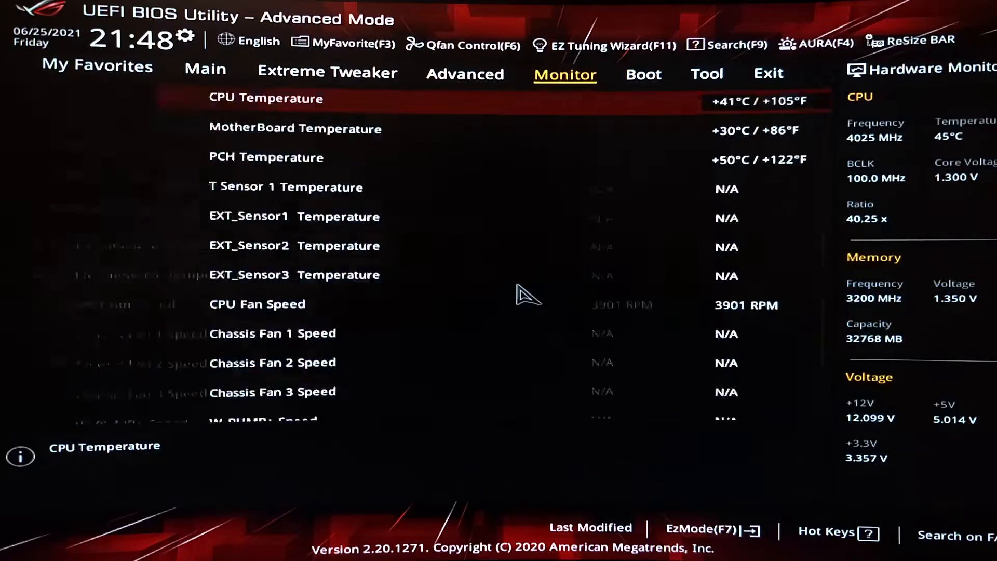
pyautogui.click(465, 74)
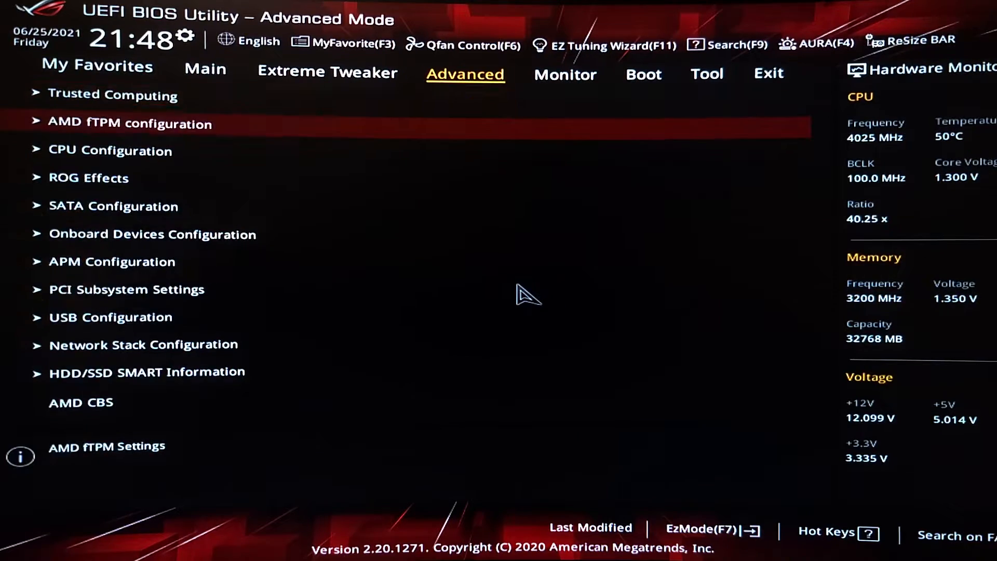
pyautogui.click(130, 124)
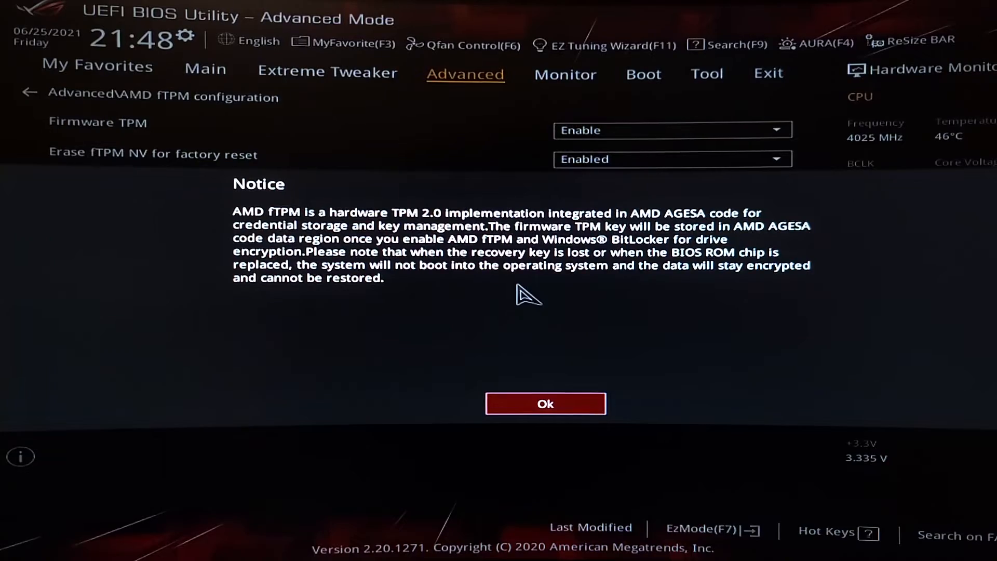
pyautogui.click(545, 404)
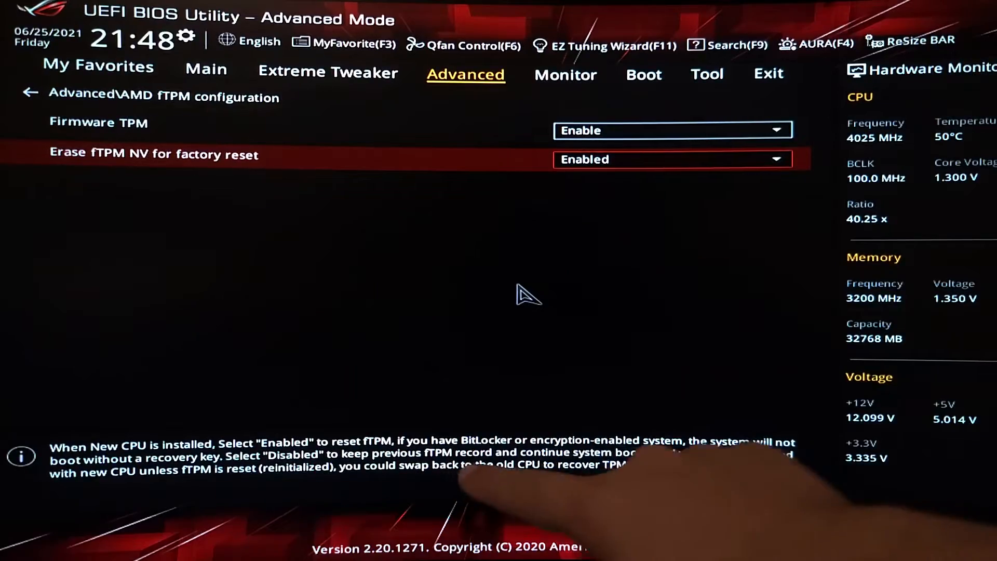
# Confirm Firmware TPM is set to Enable, then bring up the Exit options.
pyautogui.click(328, 71)
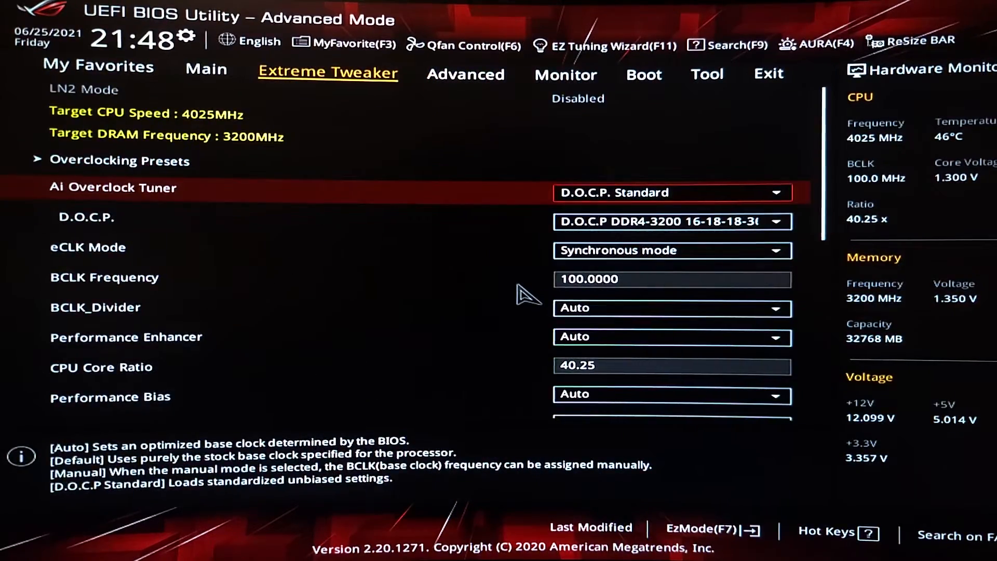
pyautogui.click(465, 74)
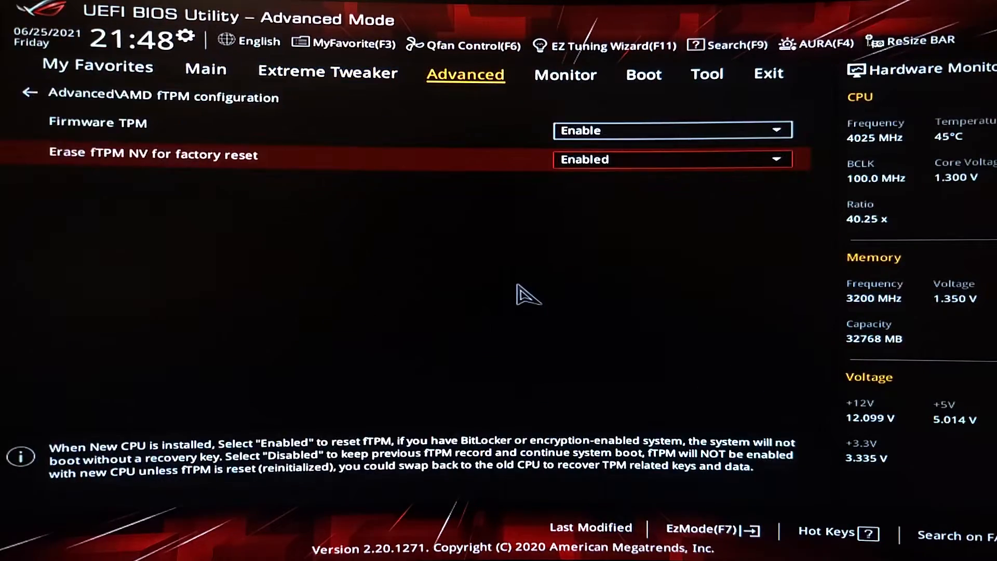
pyautogui.click(326, 71)
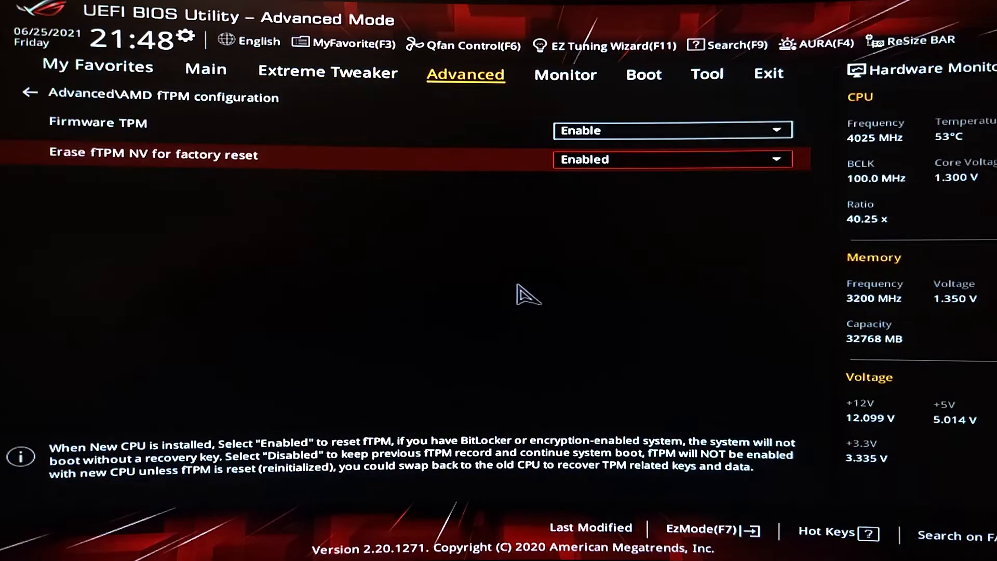
pyautogui.click(768, 73)
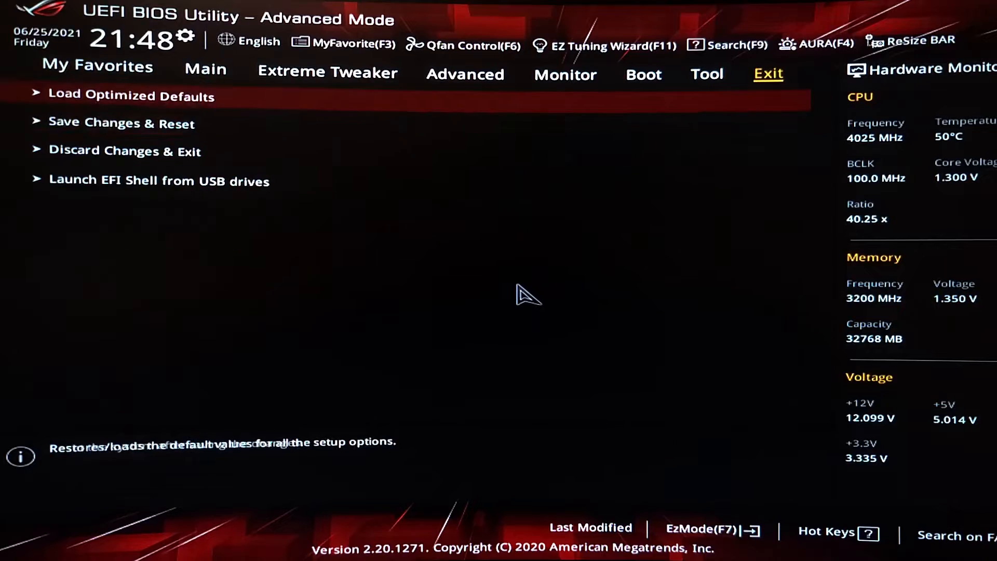
# Discard changes and exit setup, then enter 'tpm.' in the Windows Run dialog.
pyautogui.click(121, 123)
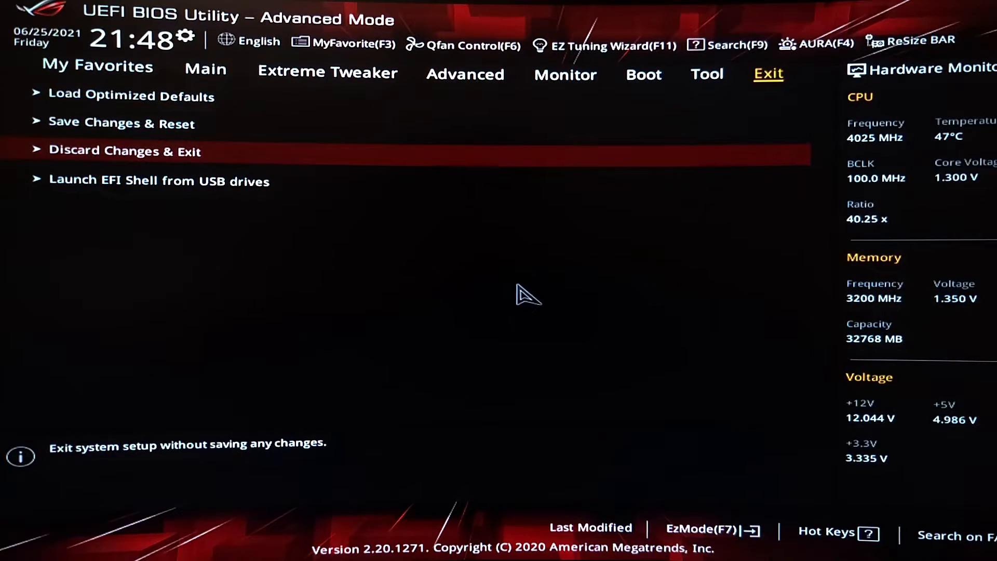
pyautogui.click(125, 151)
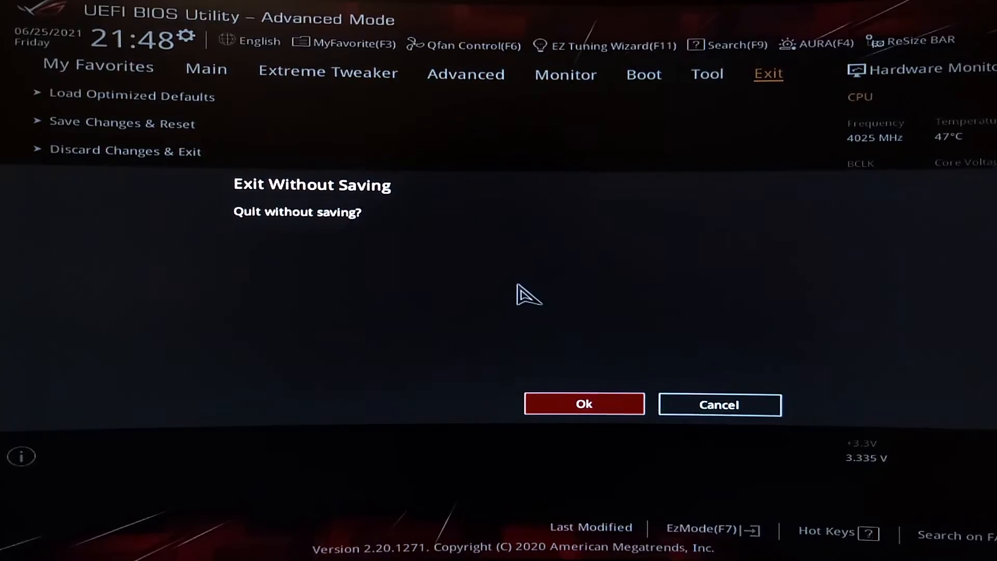
pyautogui.click(582, 404)
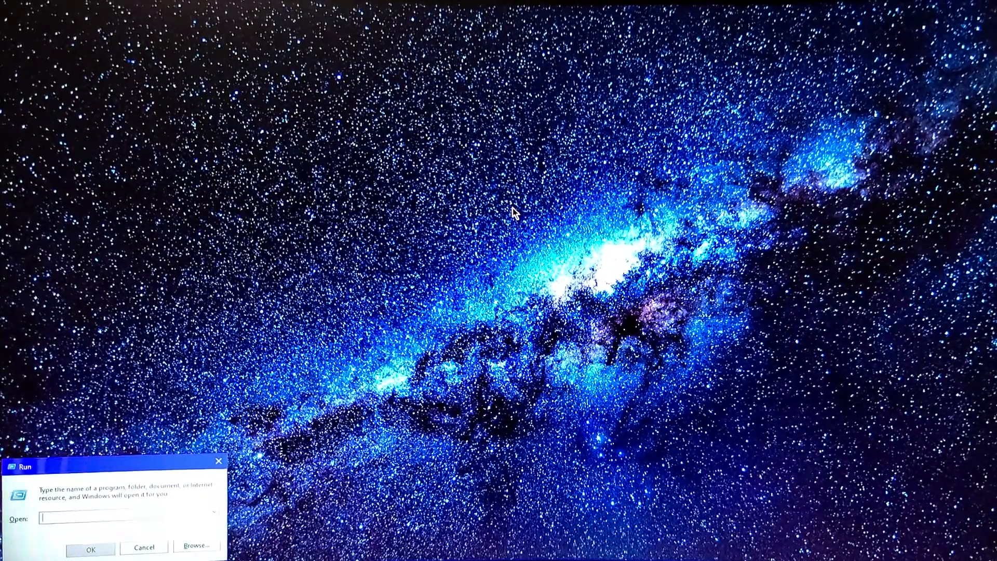
pyautogui.write('tpm.')
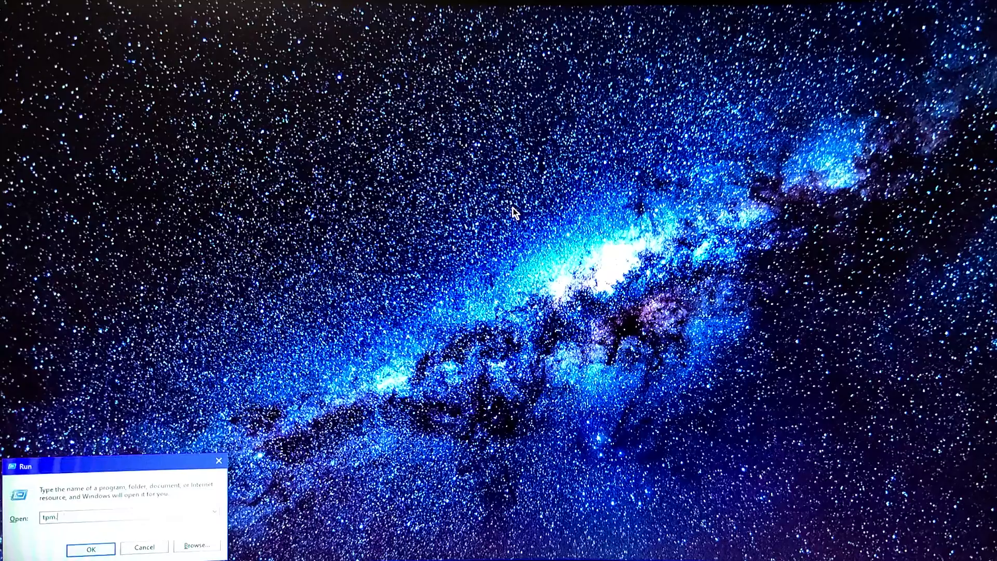